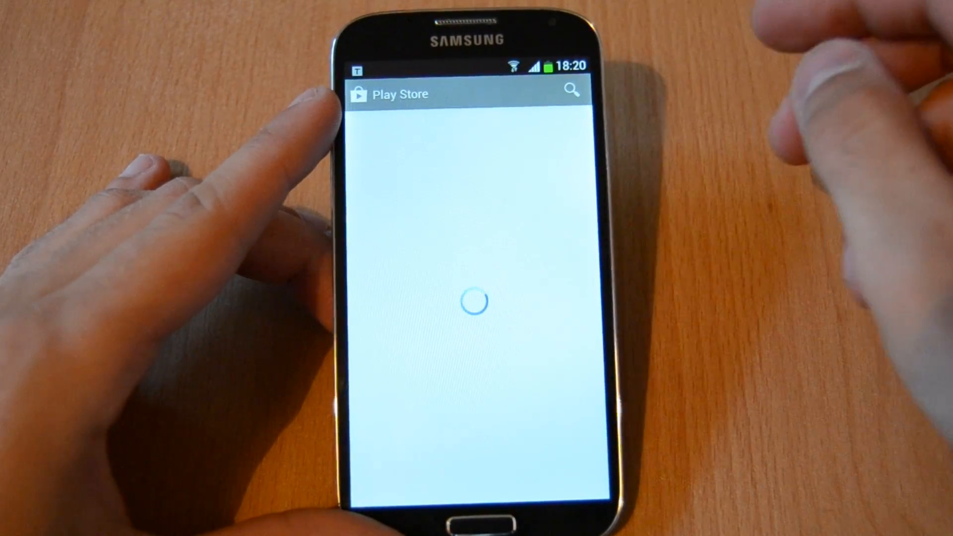
Search Google Play for 'mtk toolbox' and open the installed Mobileuncle MTK Tools result.
click(571, 90)
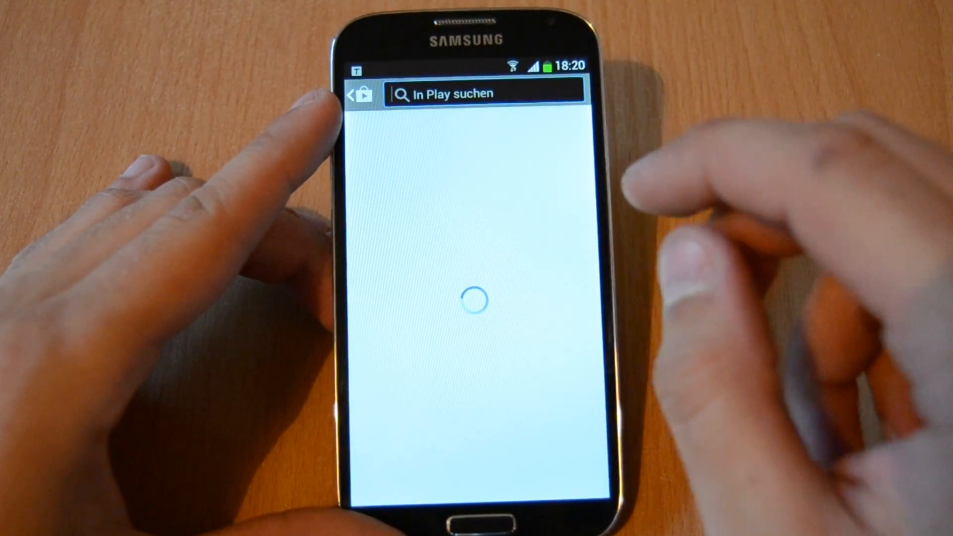
click(482, 92)
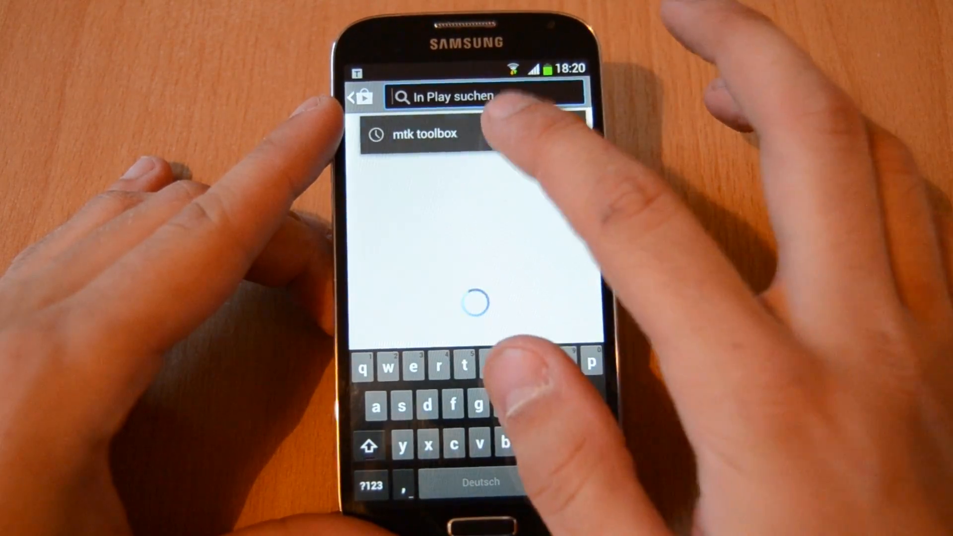
click(425, 133)
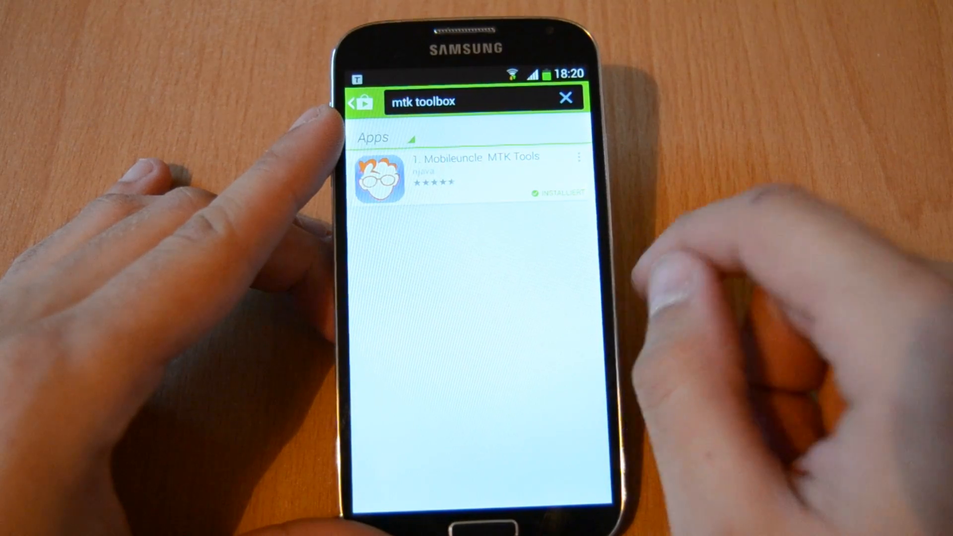
click(474, 173)
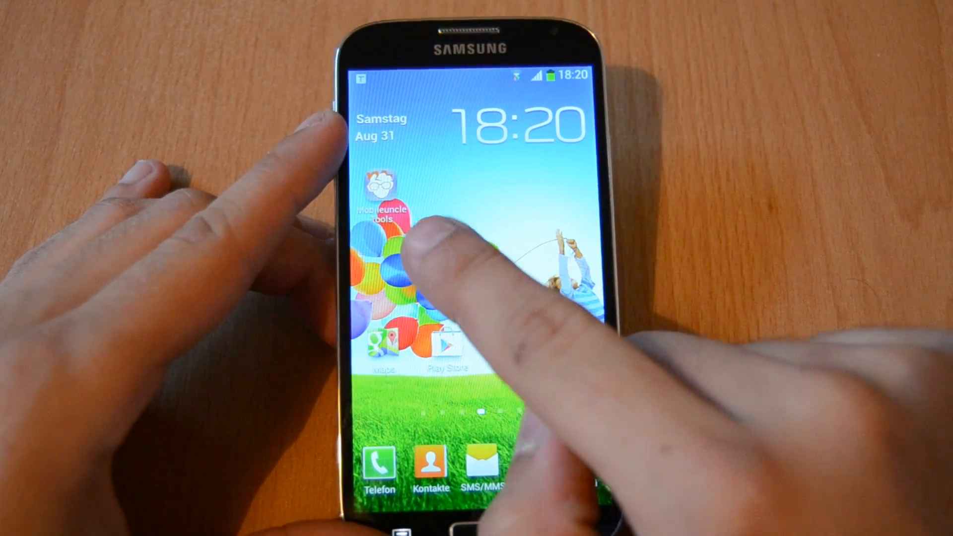
Launch Mobileuncle Tools and scroll its Index list past Engineer Mode and Recovery Update.
click(381, 201)
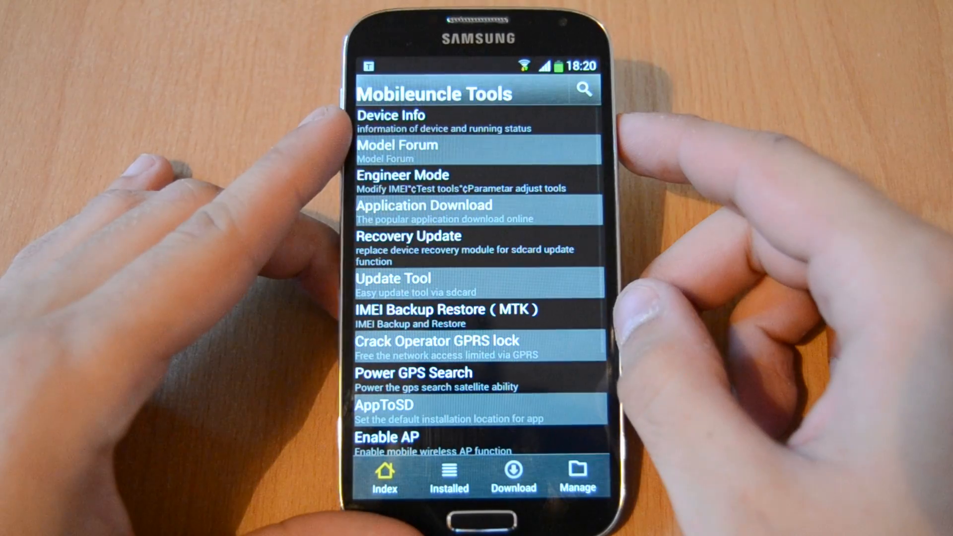
scroll(down, 3)
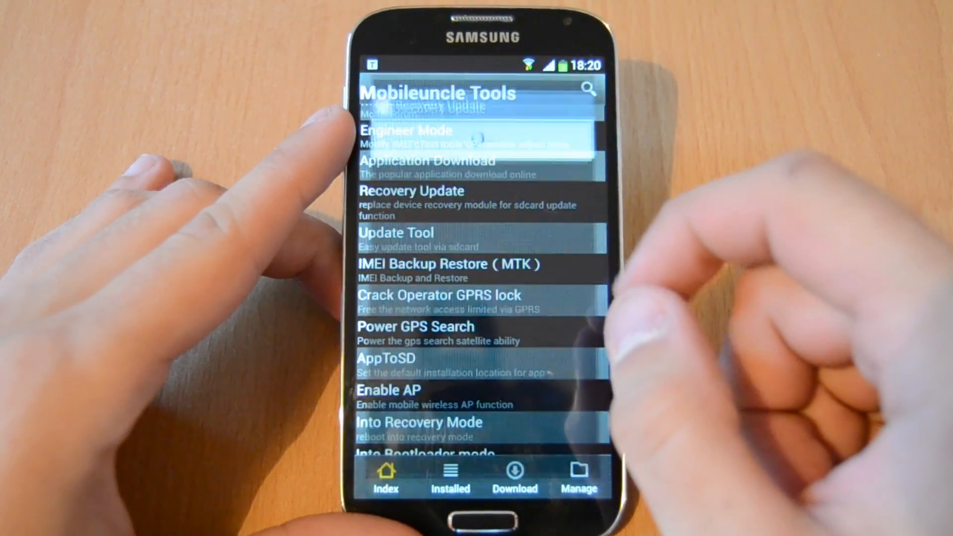
Flash recovery.img through Recovery Update and confirm rebooting into recovery mode.
click(411, 198)
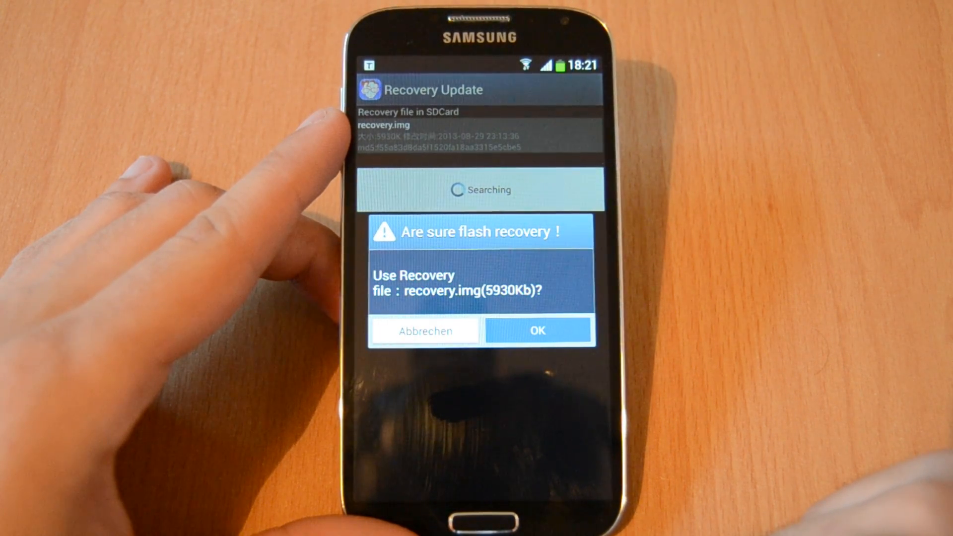
click(537, 330)
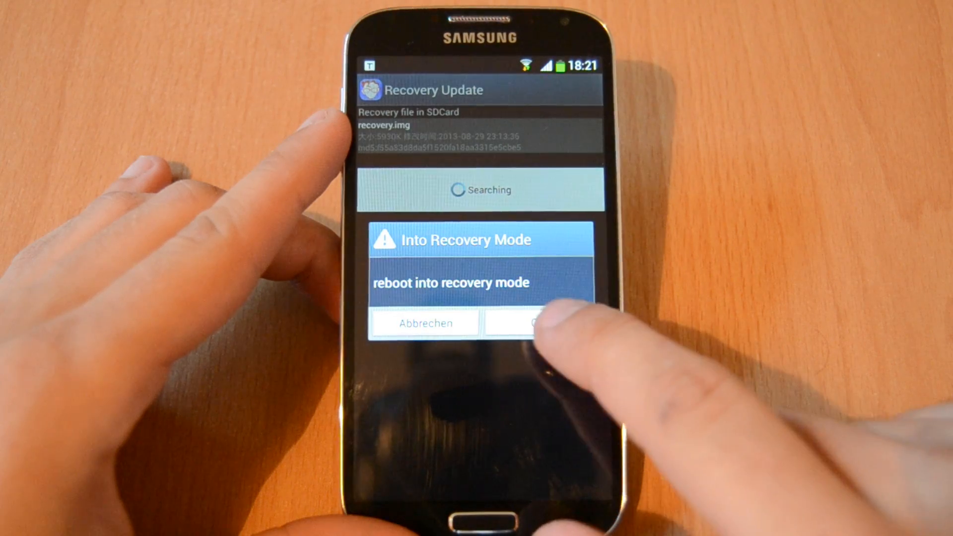
click(535, 323)
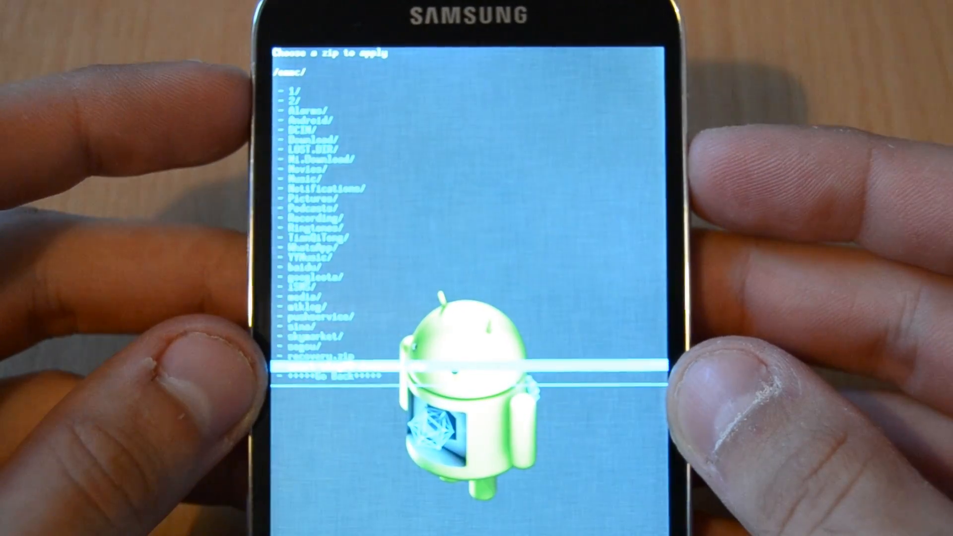
Select the custom ROM zip in Choose a zip to apply to reach the install prompt.
click(316, 361)
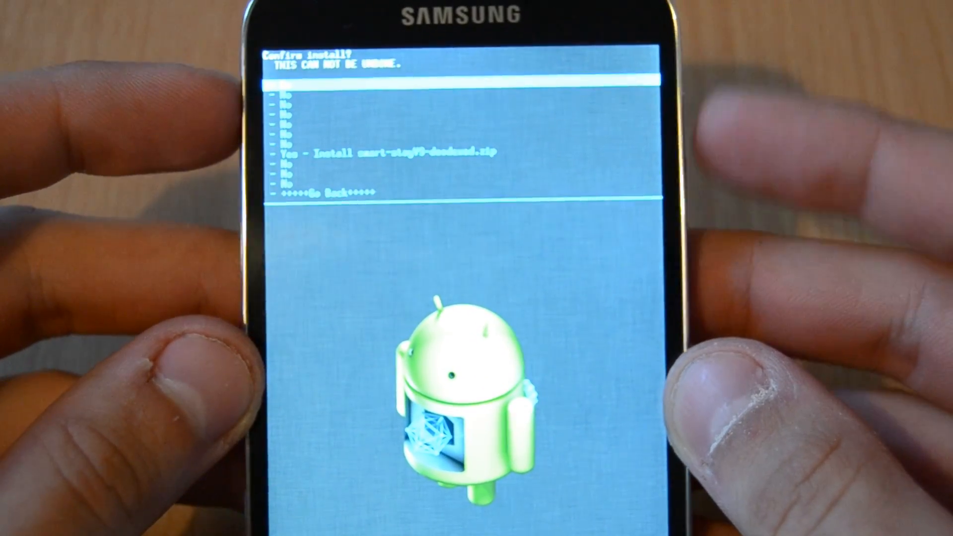